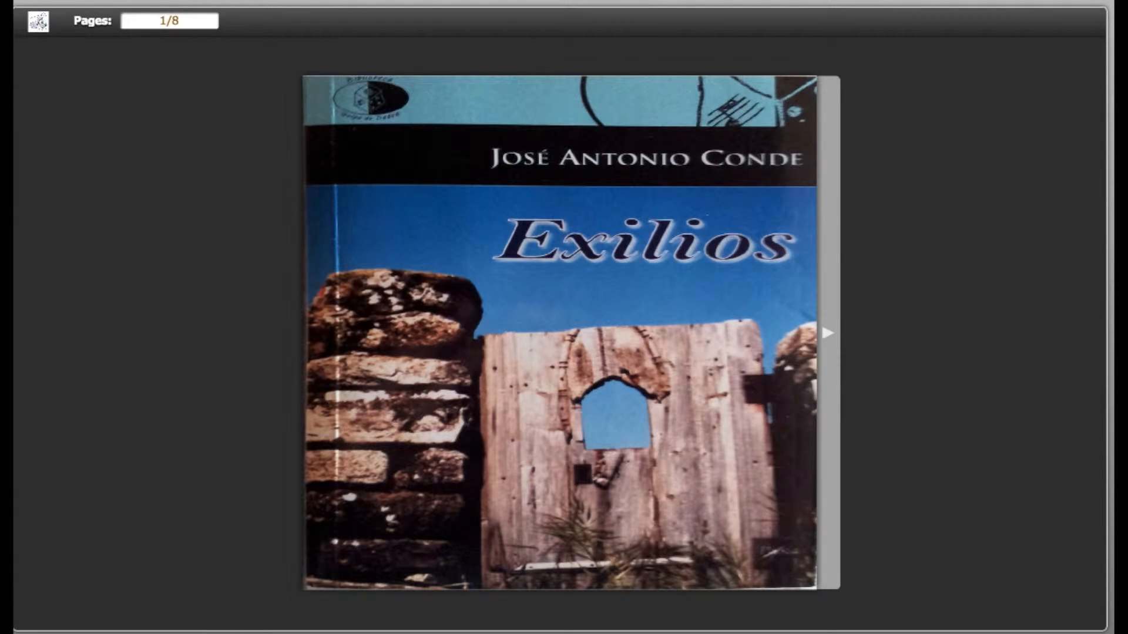
- Flip from the Exilios cover to spread 4-5 with the translator credit and opening stanzas
{"action": "left_click", "coordinate": [825, 332]}
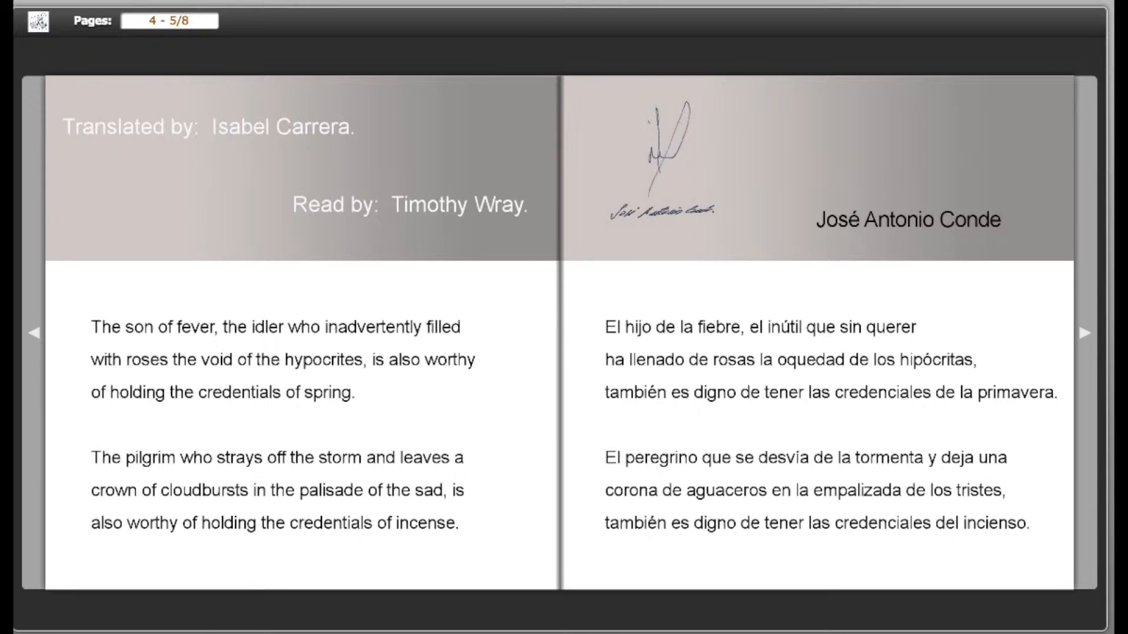
- Flip forward to spread 6-7 of 8 showing the Ophelia stanza in English and Spanish
{"action": "left_click", "coordinate": [1085, 333]}
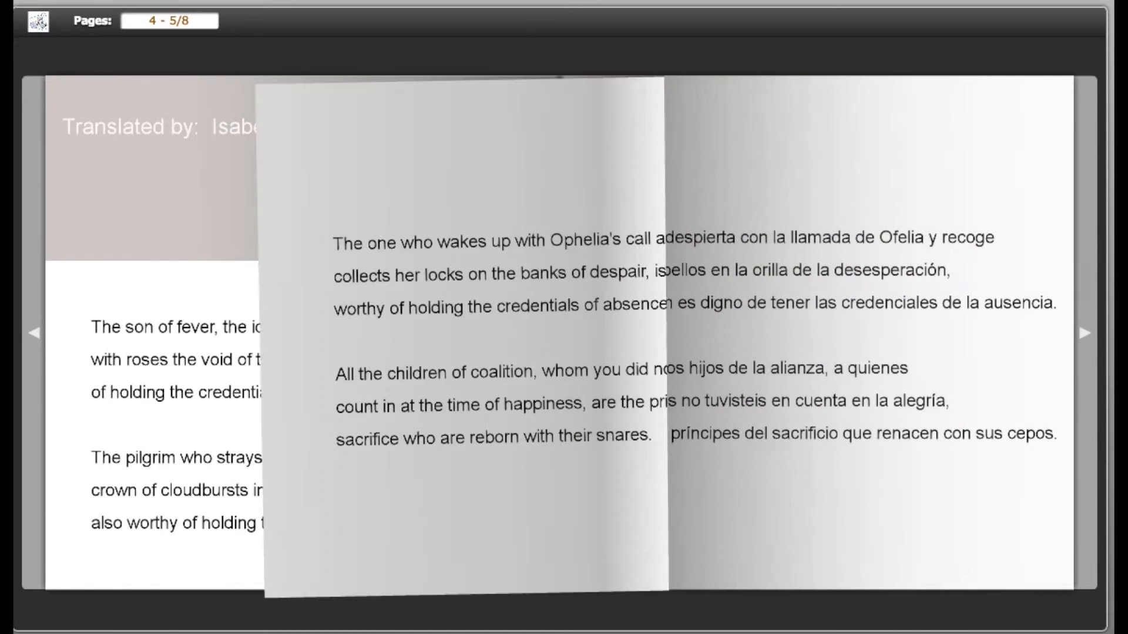
{"action": "left_click", "coordinate": [1086, 332]}
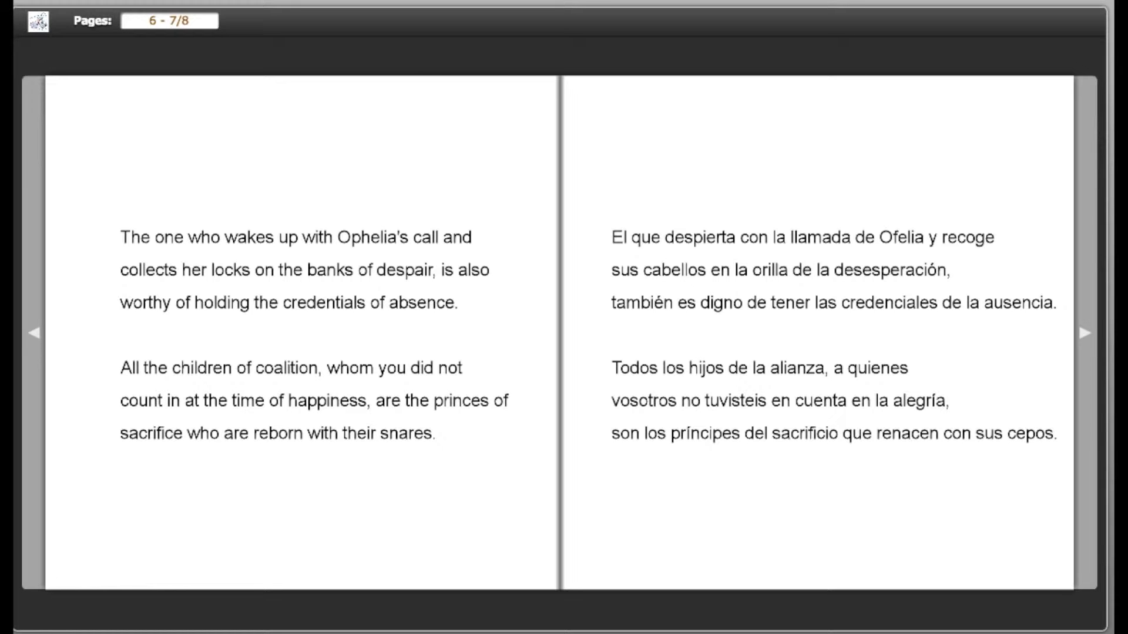
{"action": "left_click", "coordinate": [34, 332]}
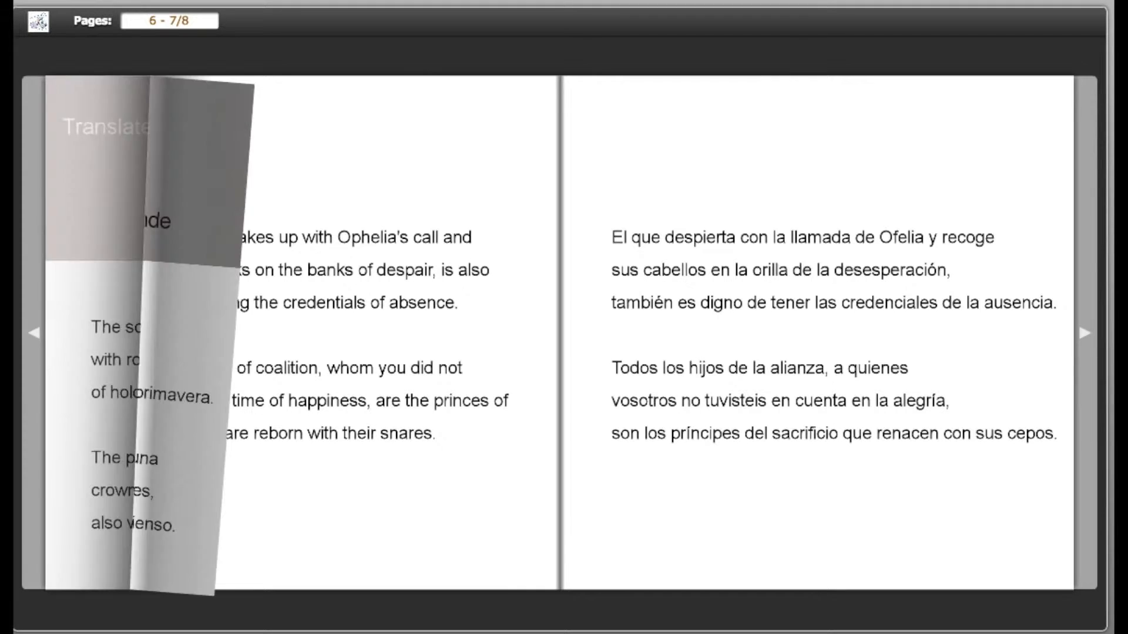
{"action": "left_click", "coordinate": [14, 332]}
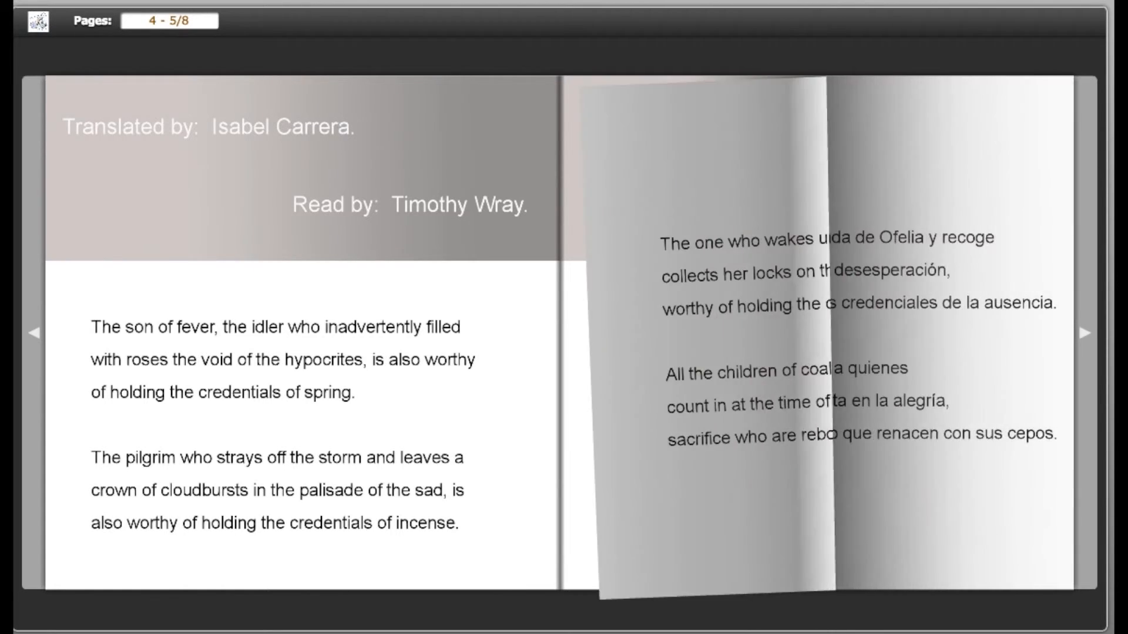
{"action": "left_click", "coordinate": [1086, 333]}
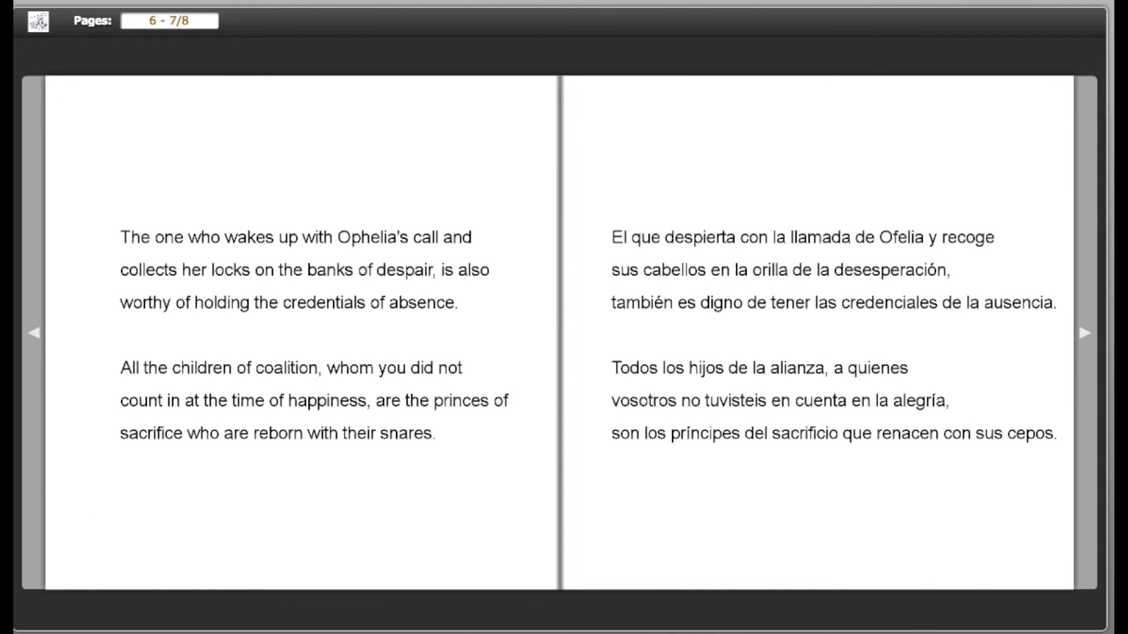